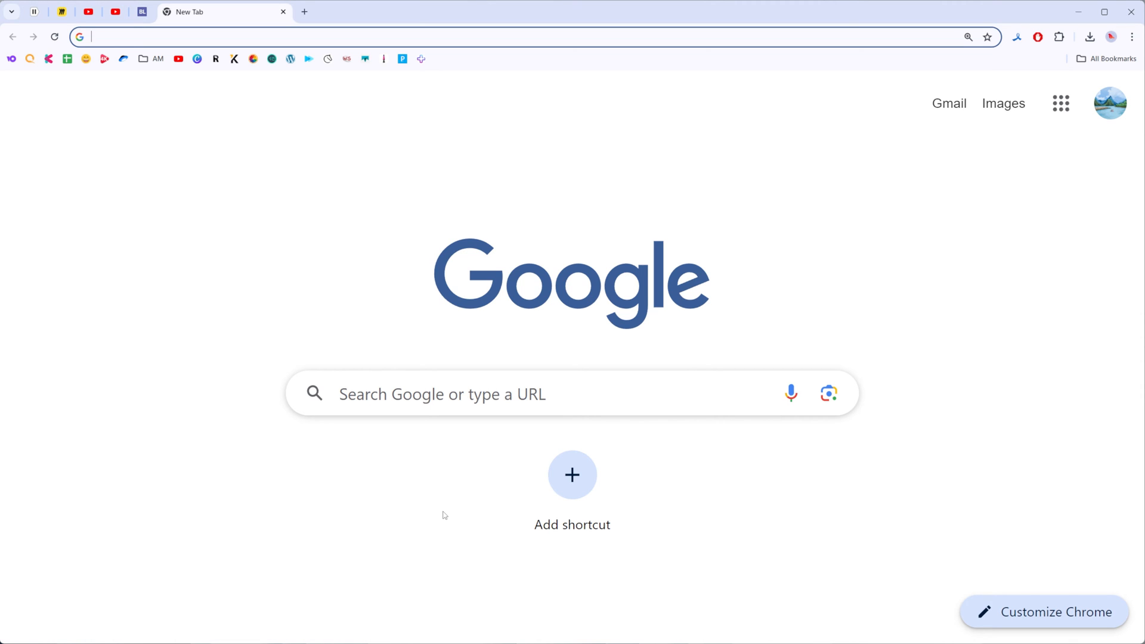
{"action": "mouse_move", "coordinate": [664, 178]}
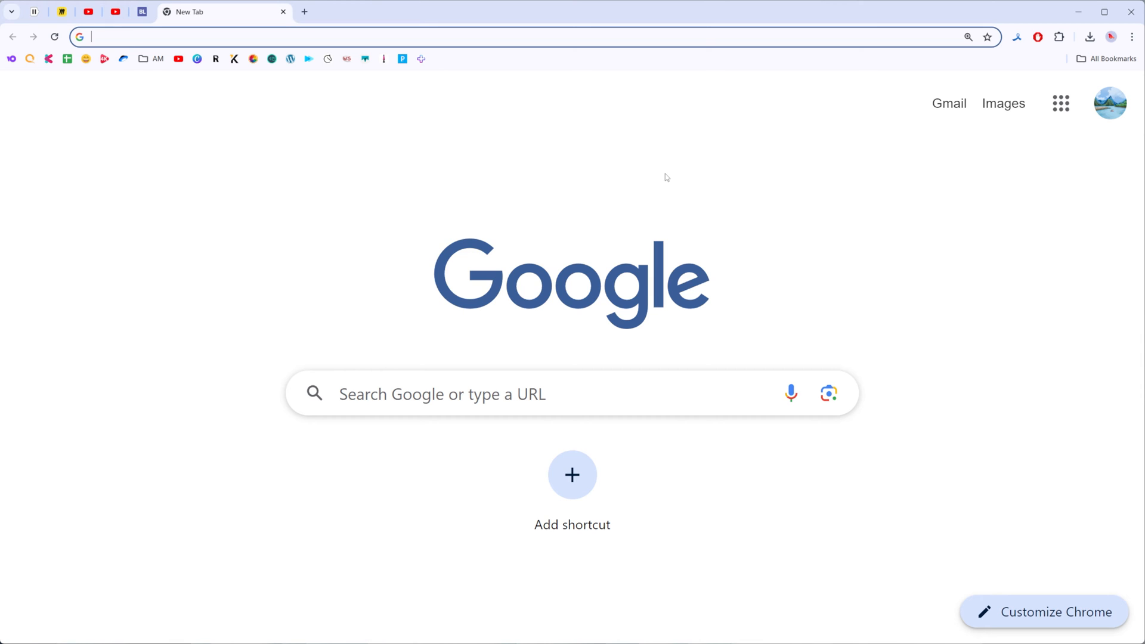
{"action": "mouse_move", "coordinate": [710, 179]}
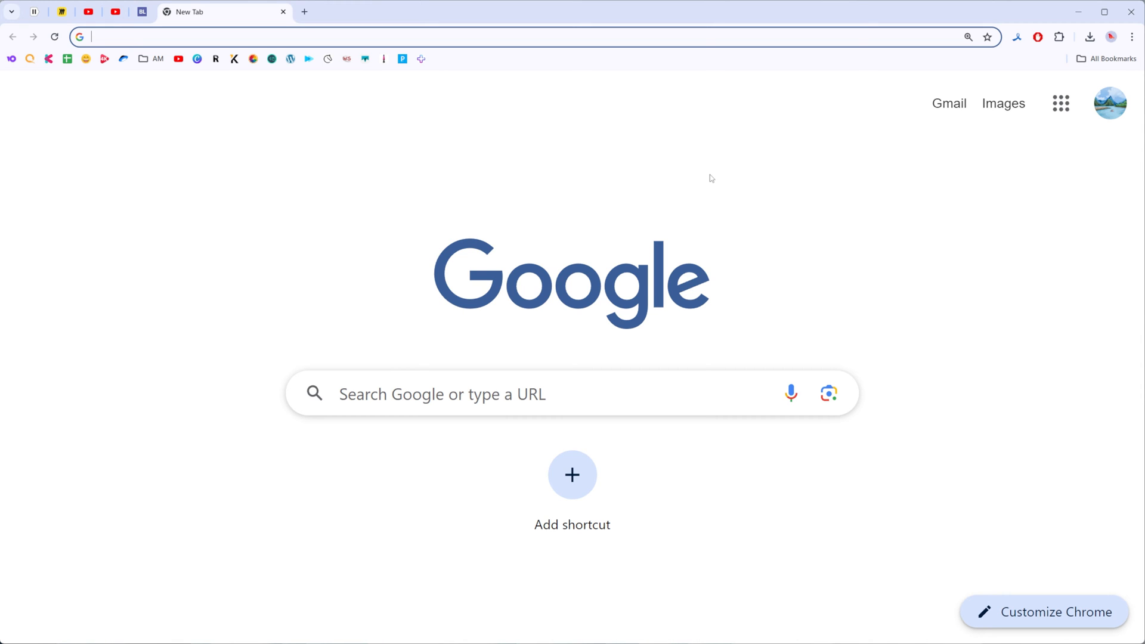
{"action": "mouse_move", "coordinate": [678, 191]}
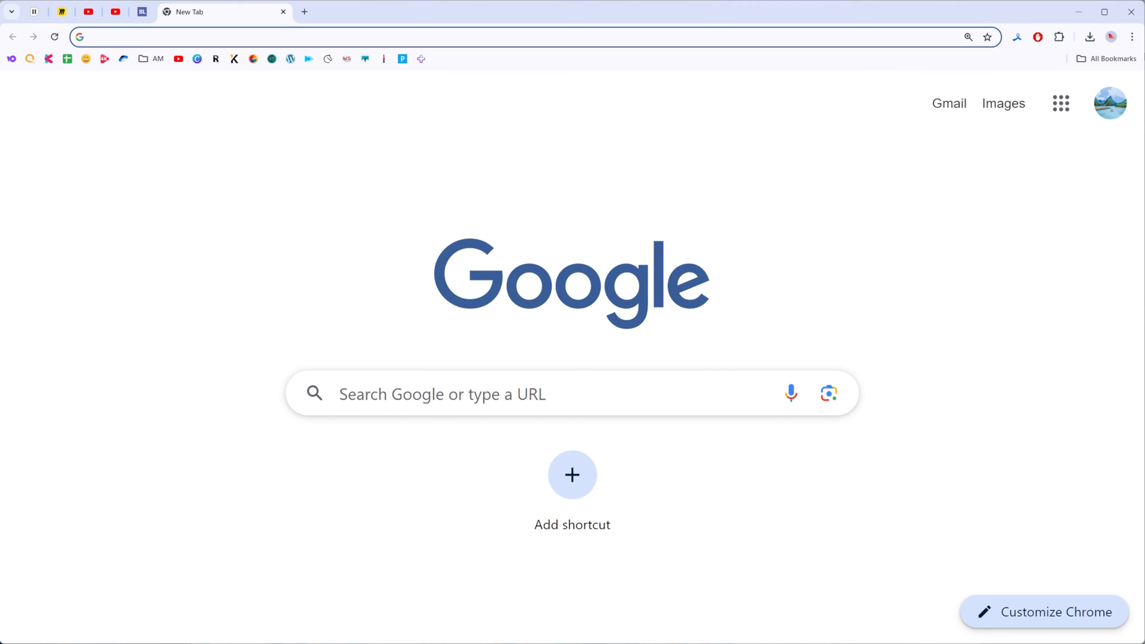
{"action": "mouse_move", "coordinate": [1133, 37]}
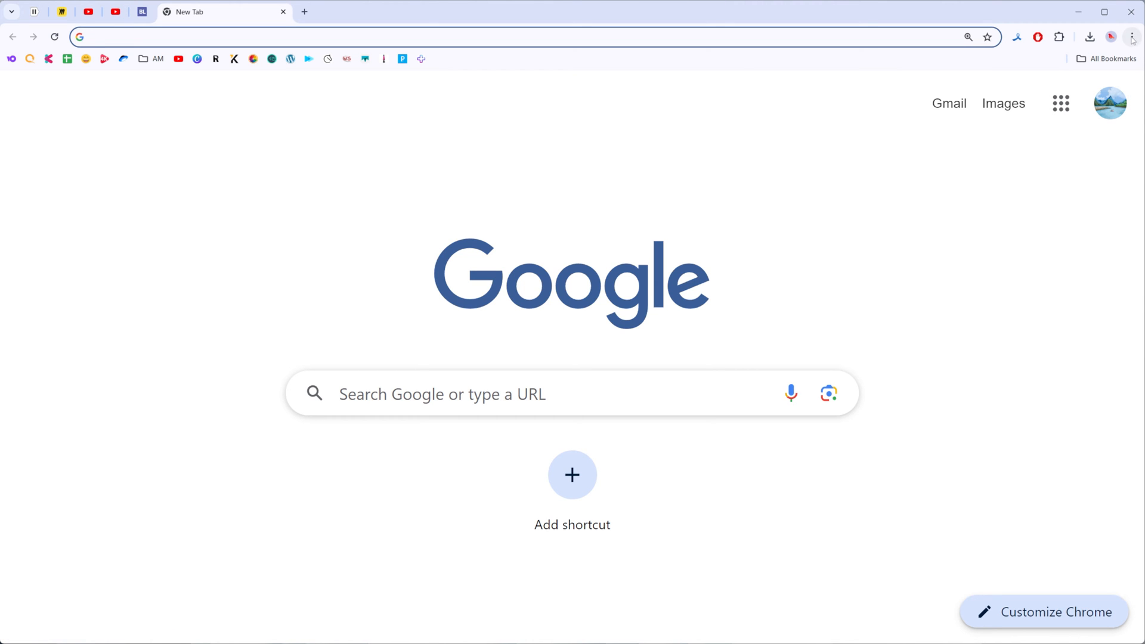
Open Chrome's Settings page from the three-dot browser menu
{"action": "left_click", "coordinate": [1132, 36]}
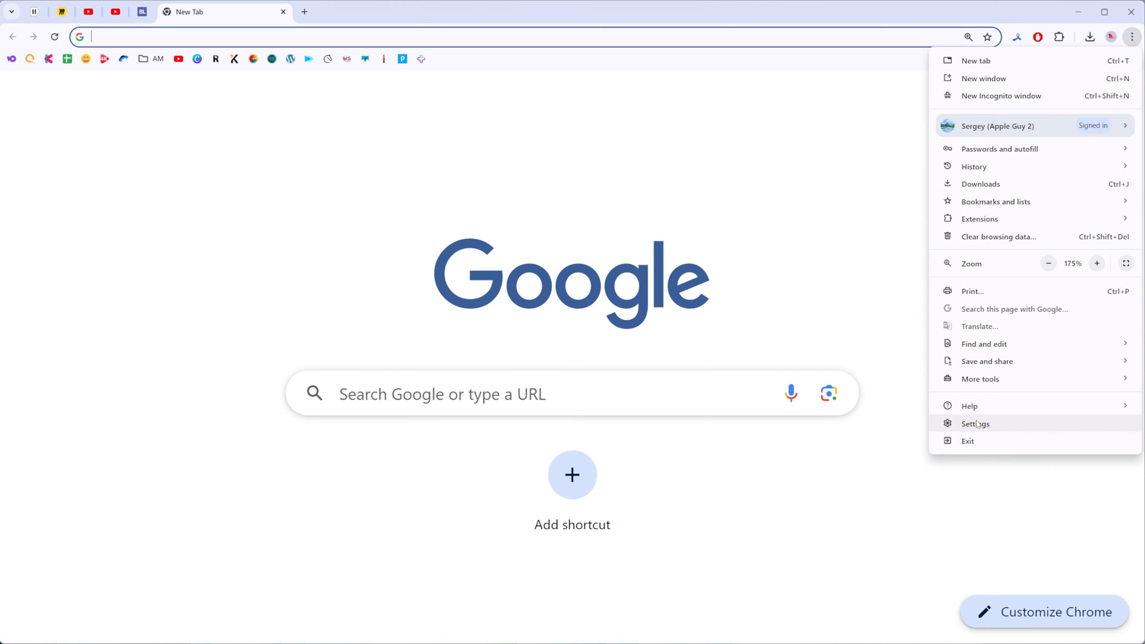
{"action": "left_click", "coordinate": [976, 423]}
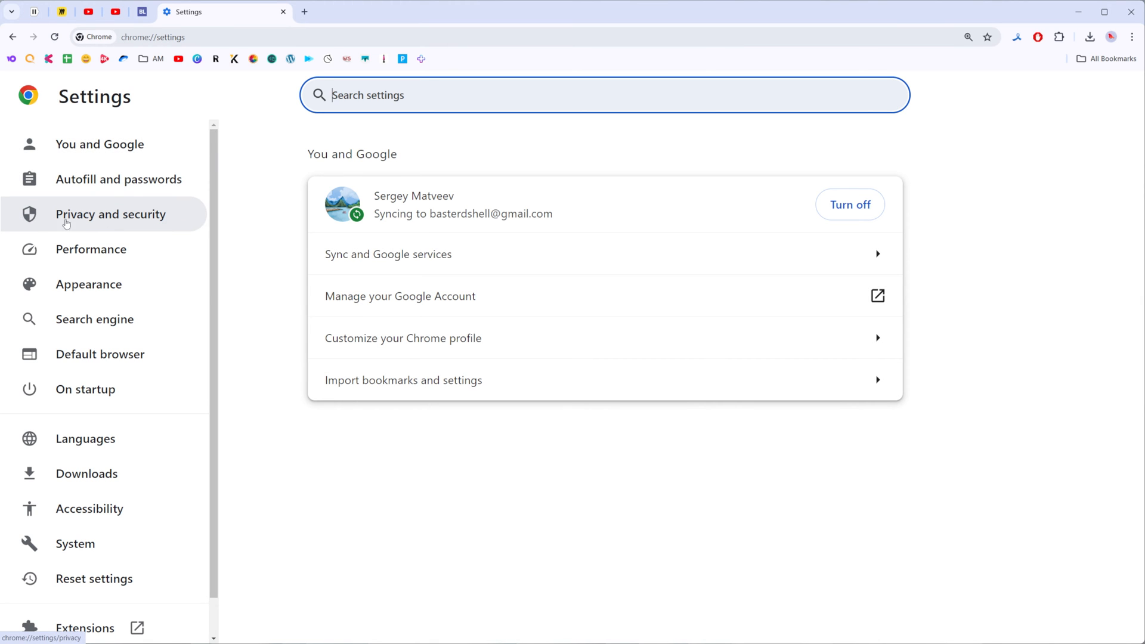
Go to Site settings under Privacy and security and scroll to the Content list
{"action": "left_click", "coordinate": [111, 215]}
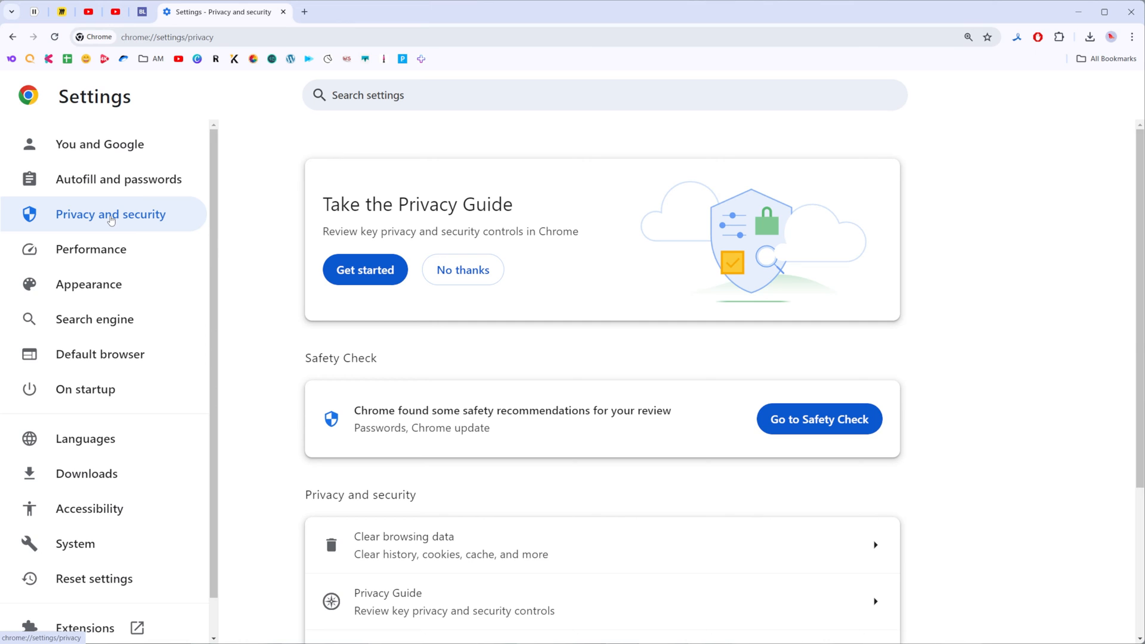
{"action": "scroll", "scroll_direction": "down", "scroll_amount": 3}
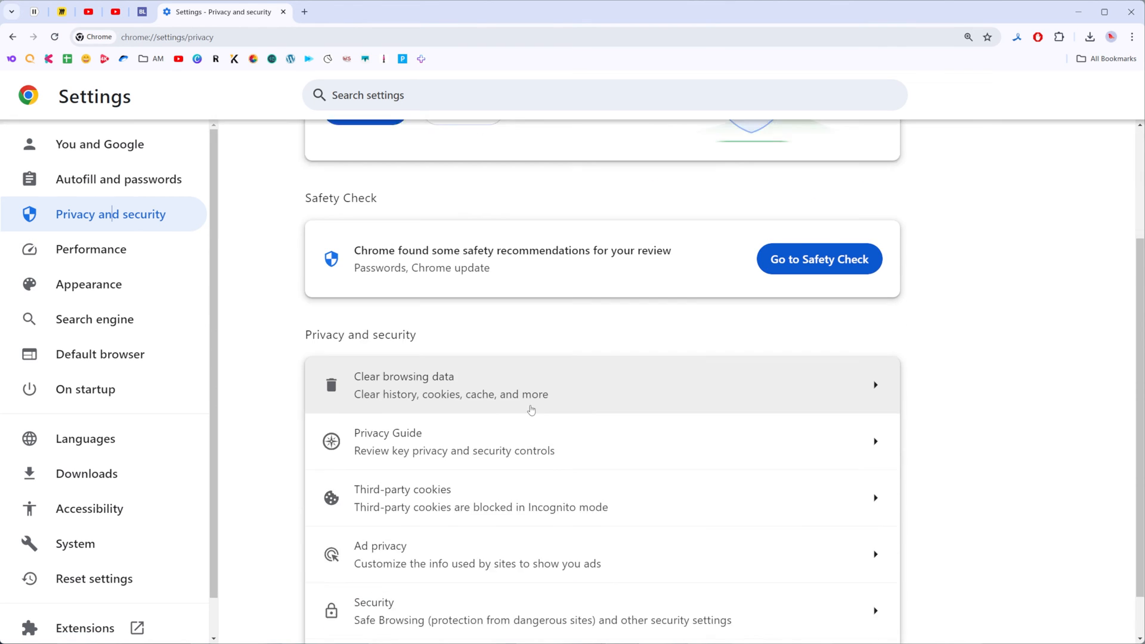
{"action": "scroll", "scroll_direction": "down", "scroll_amount": 3}
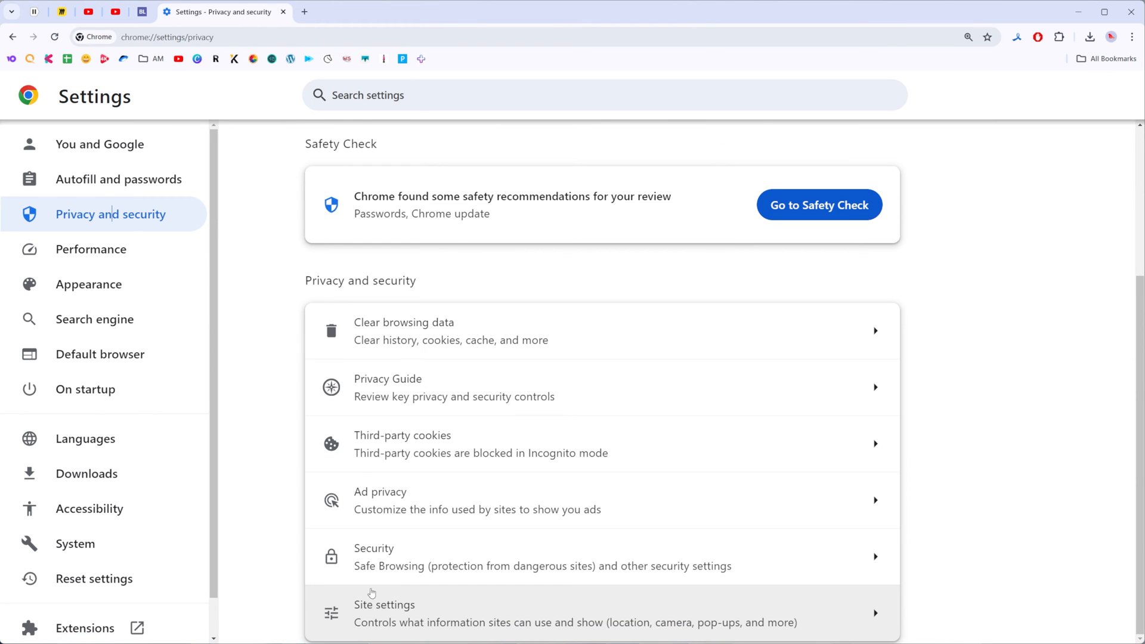
{"action": "mouse_move", "coordinate": [415, 615]}
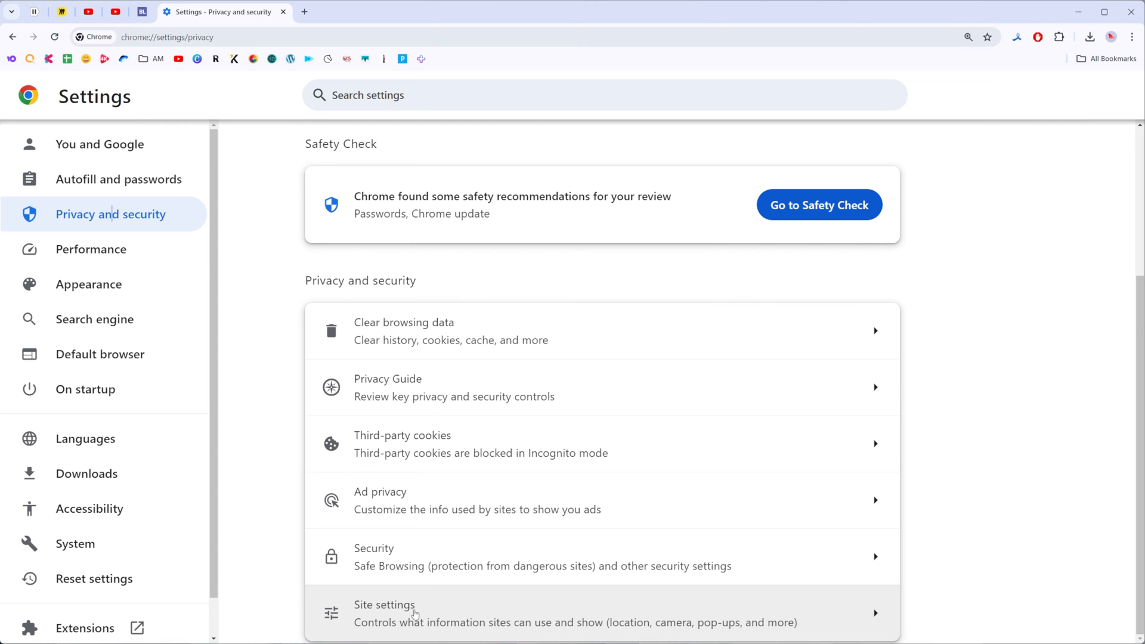
{"action": "left_click", "coordinate": [384, 605]}
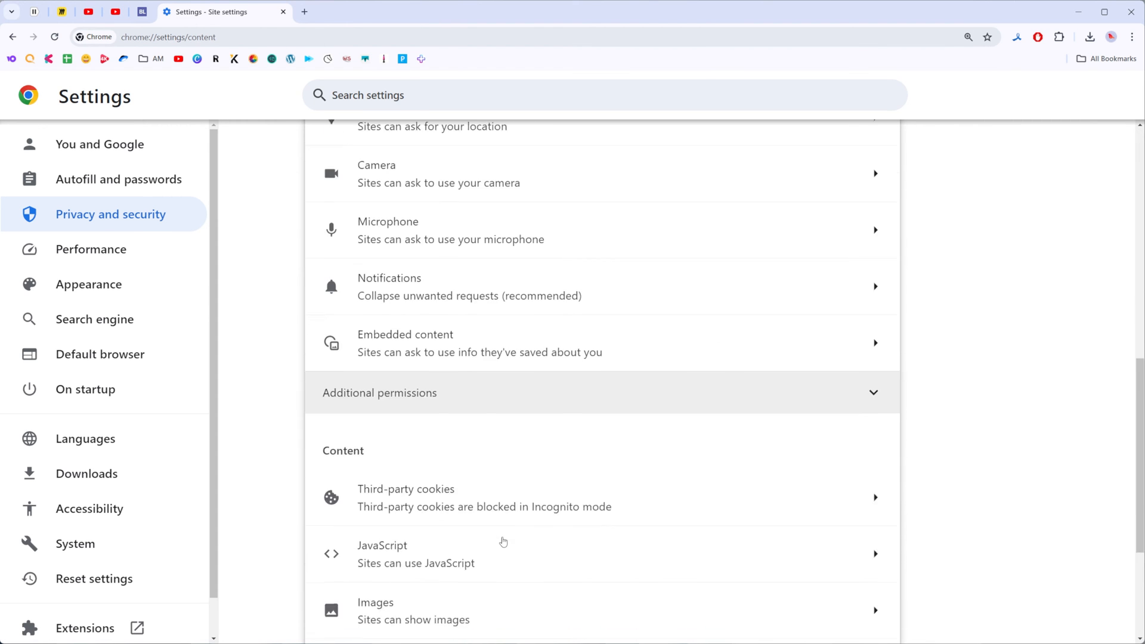
{"action": "scroll", "scroll_direction": "down", "scroll_amount": 3}
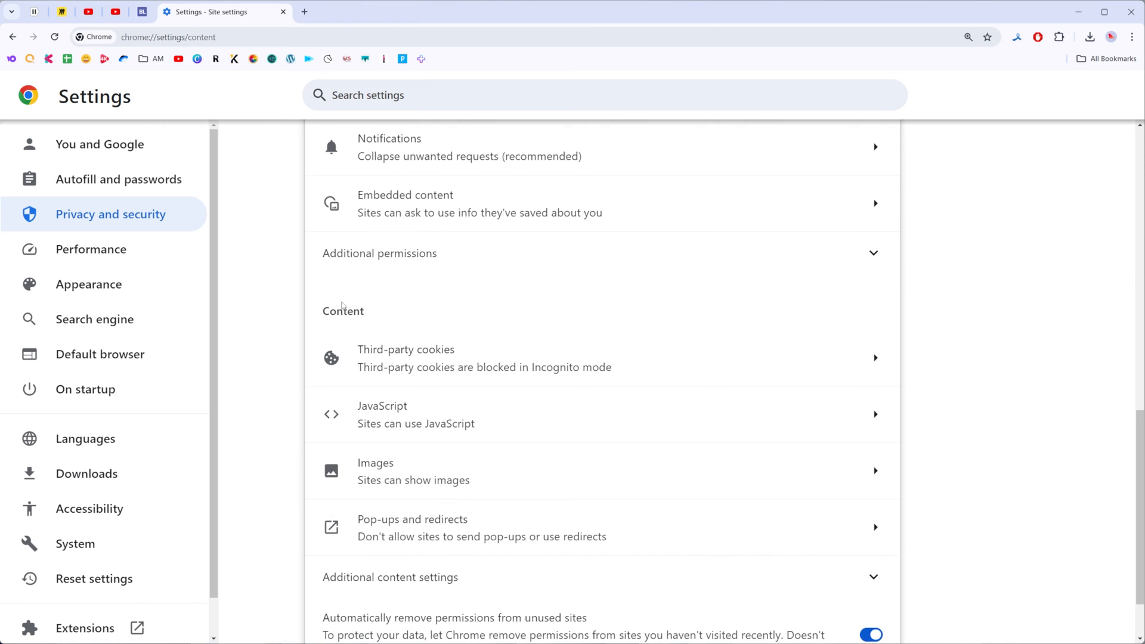
{"action": "scroll", "scroll_direction": "down", "scroll_amount": 3}
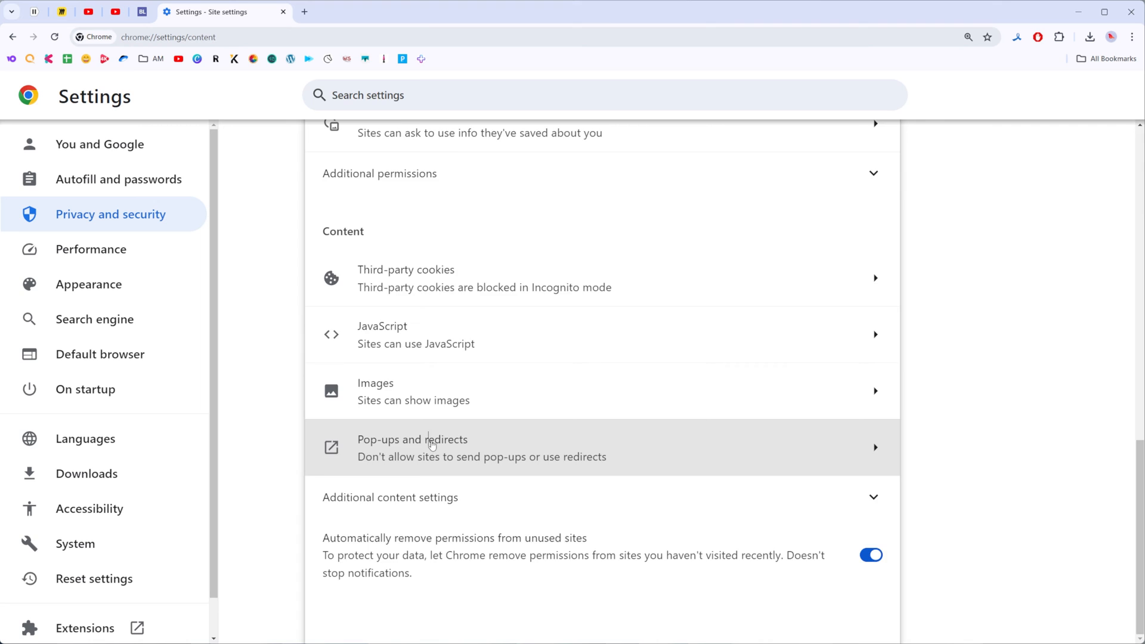
Set the Pop-ups and redirects default to 'Sites can send pop-ups and use redirects'
{"action": "left_click", "coordinate": [413, 447]}
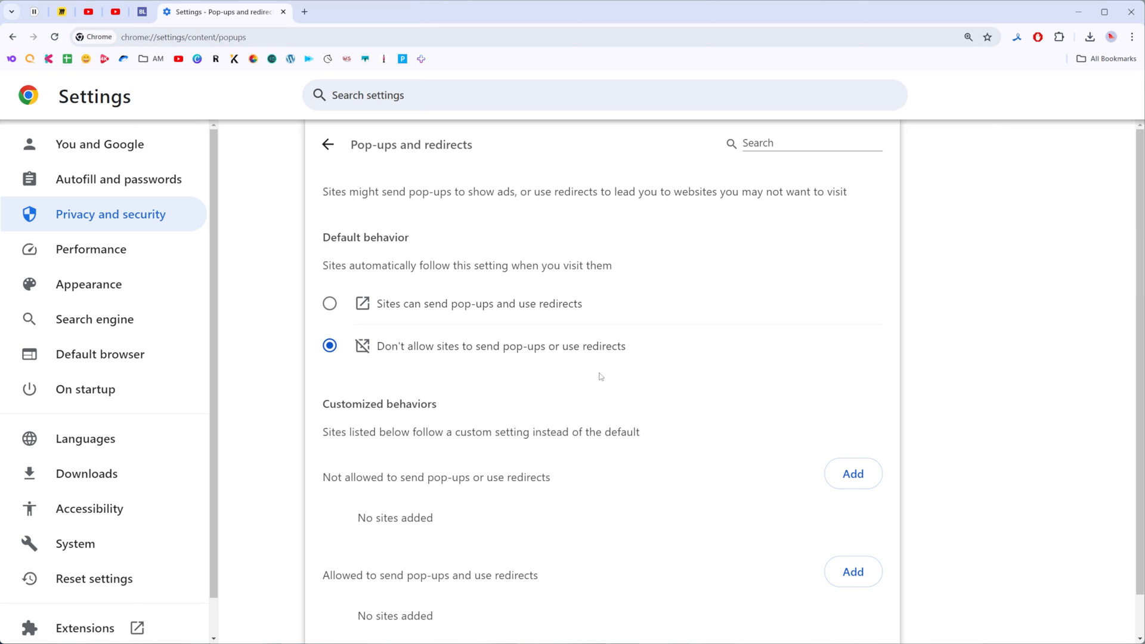
{"action": "mouse_move", "coordinate": [574, 359]}
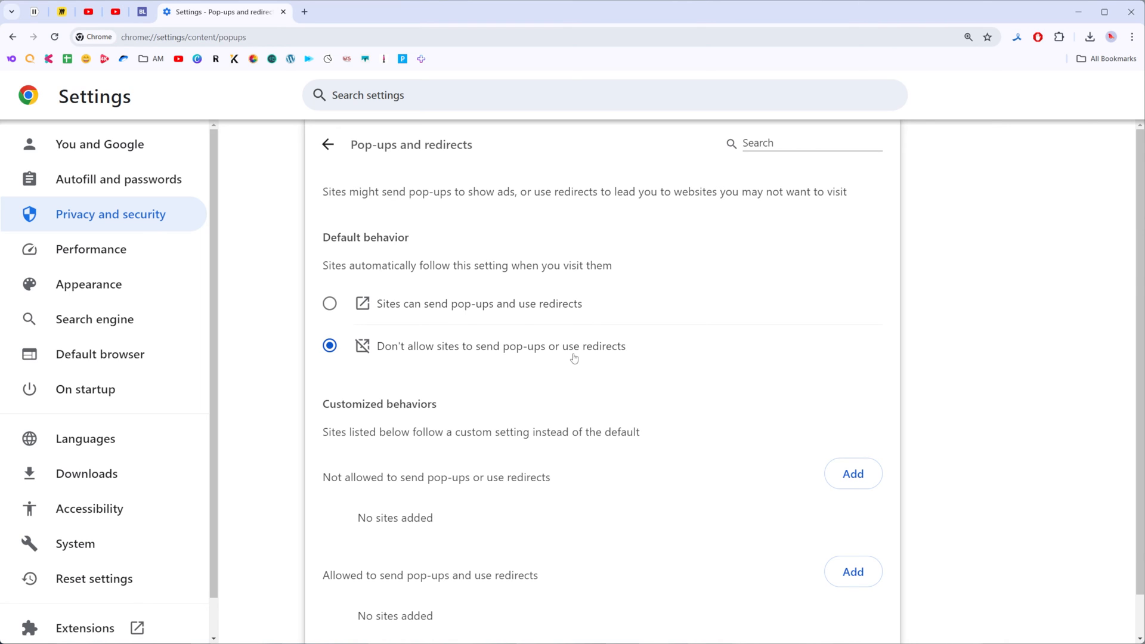
{"action": "left_click", "coordinate": [329, 304]}
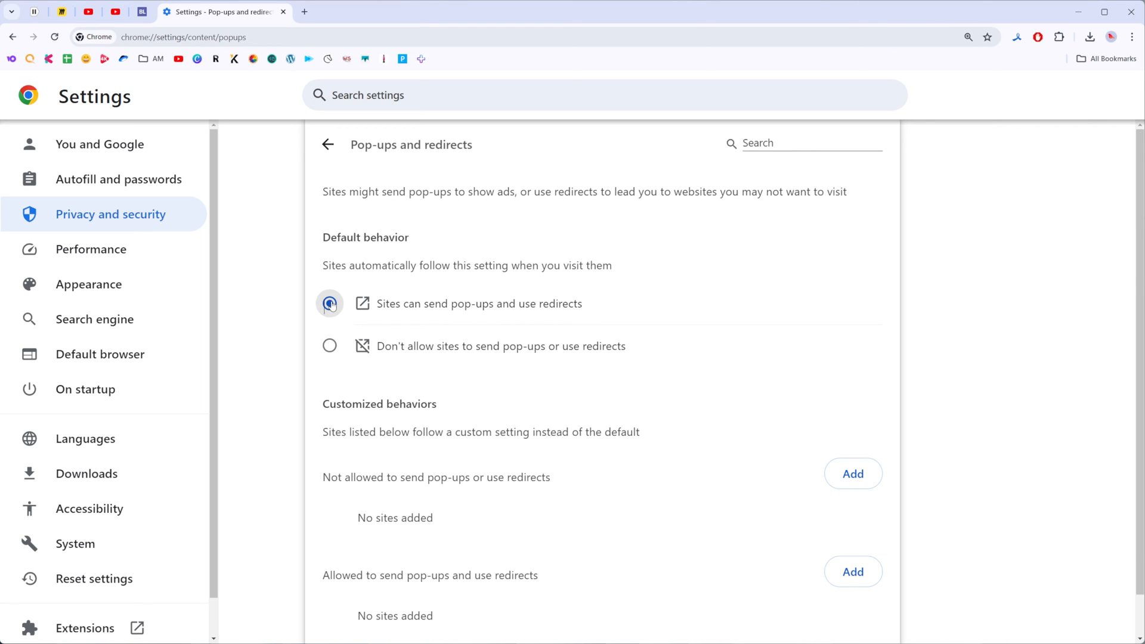
{"action": "left_click", "coordinate": [329, 304]}
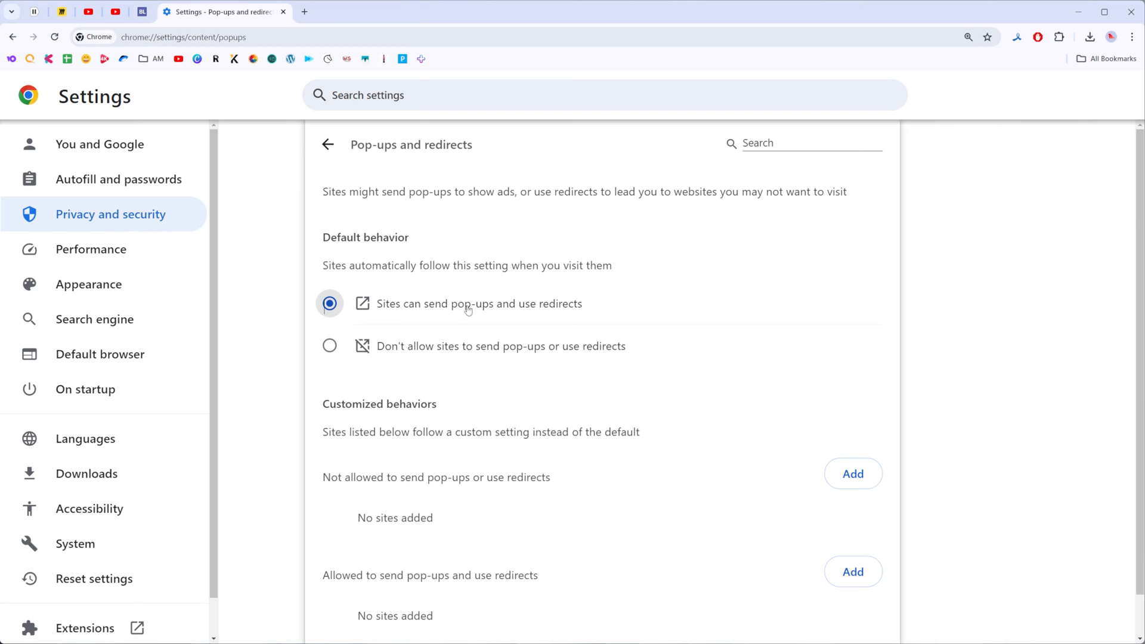
{"action": "mouse_move", "coordinate": [613, 310]}
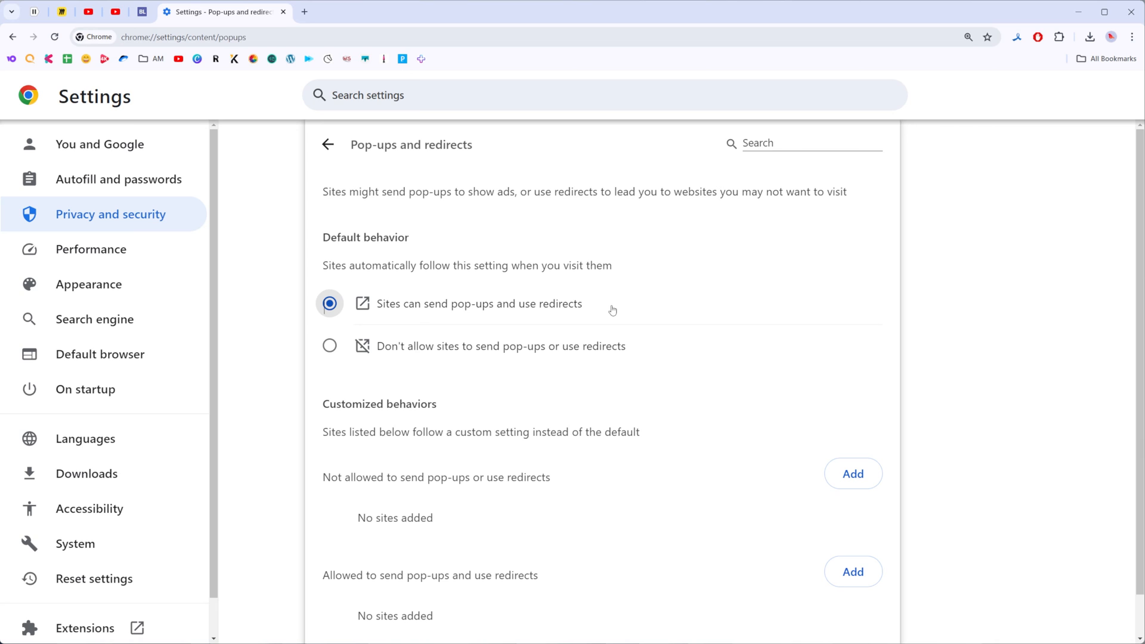
{"action": "mouse_move", "coordinate": [429, 353]}
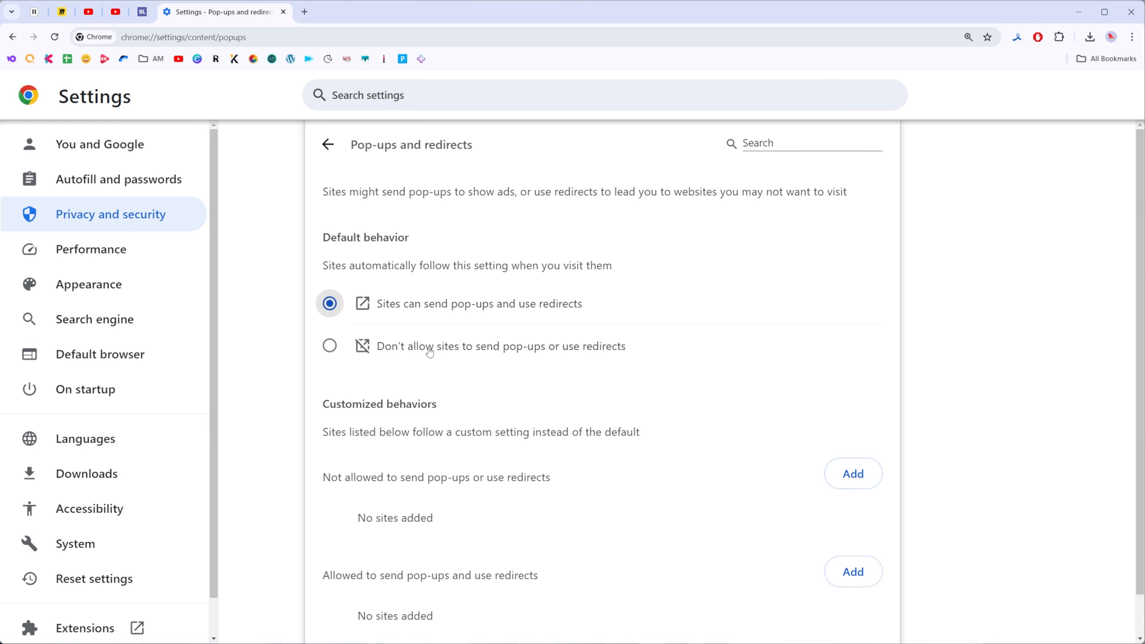
{"action": "mouse_move", "coordinate": [418, 348]}
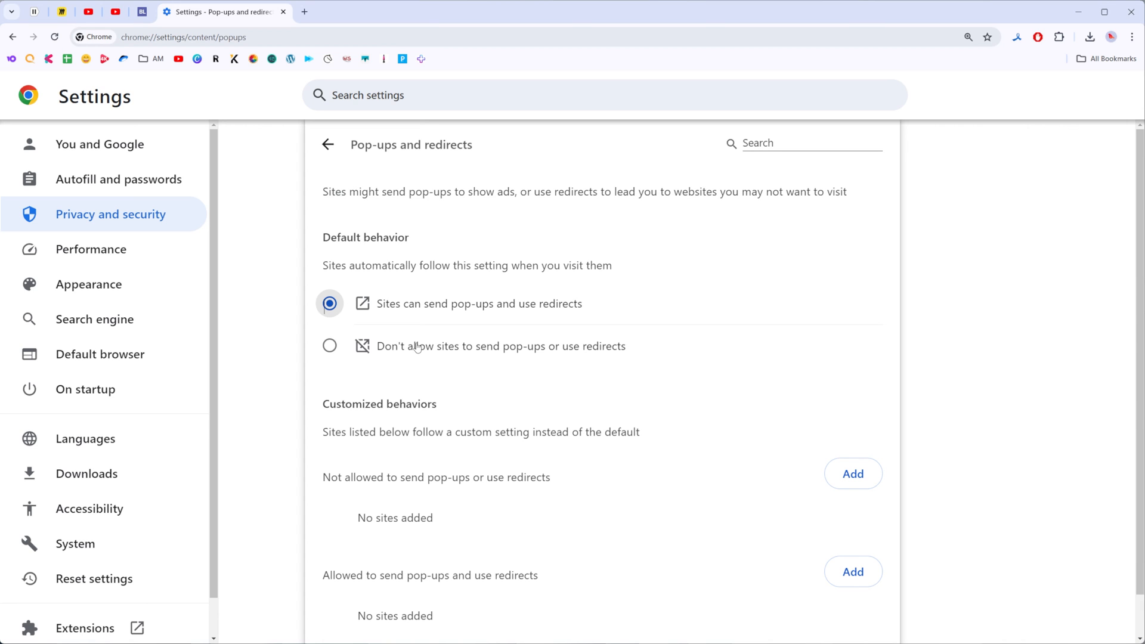
Switch the default to 'Don't allow sites to send pop-ups' and add youtube.com as allowed
{"action": "left_click", "coordinate": [330, 345]}
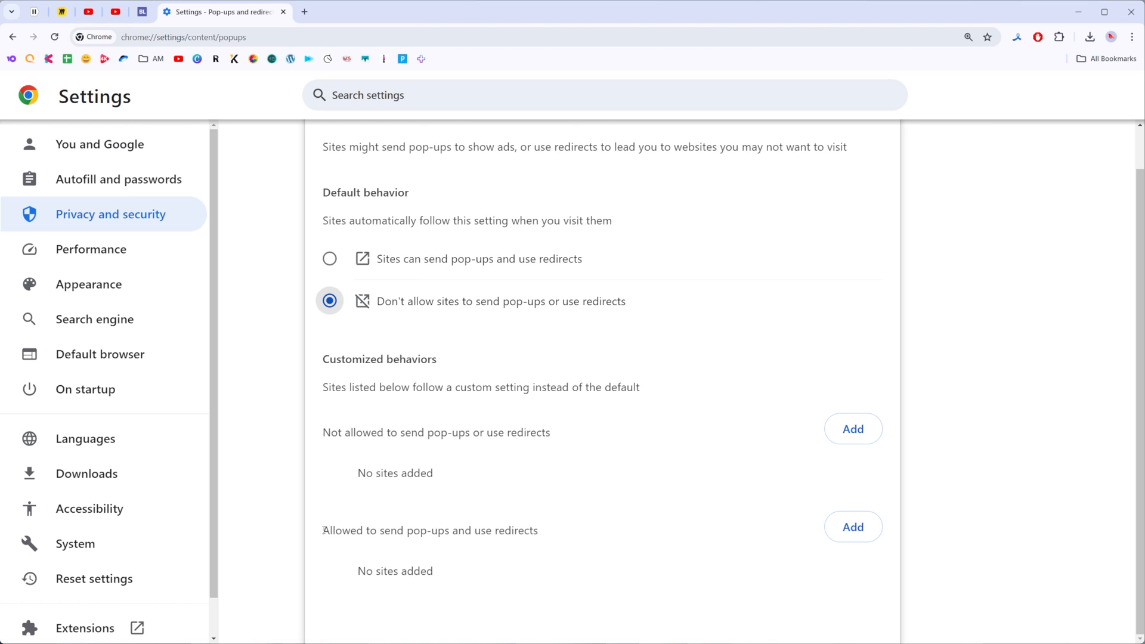
{"action": "mouse_move", "coordinate": [853, 526]}
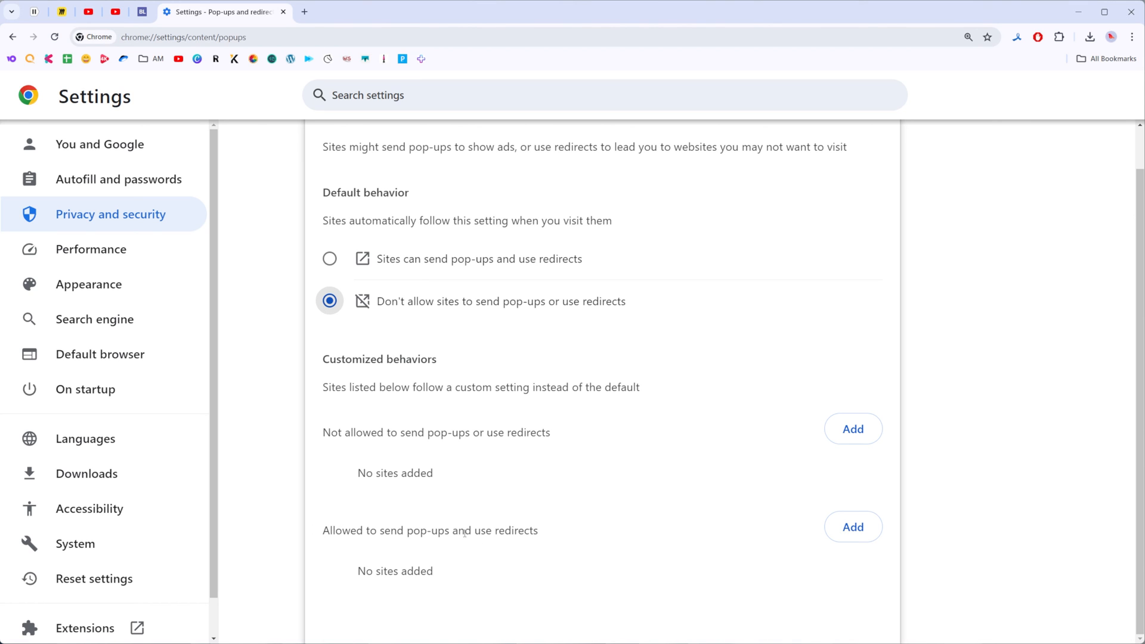
{"action": "left_click", "coordinate": [852, 526]}
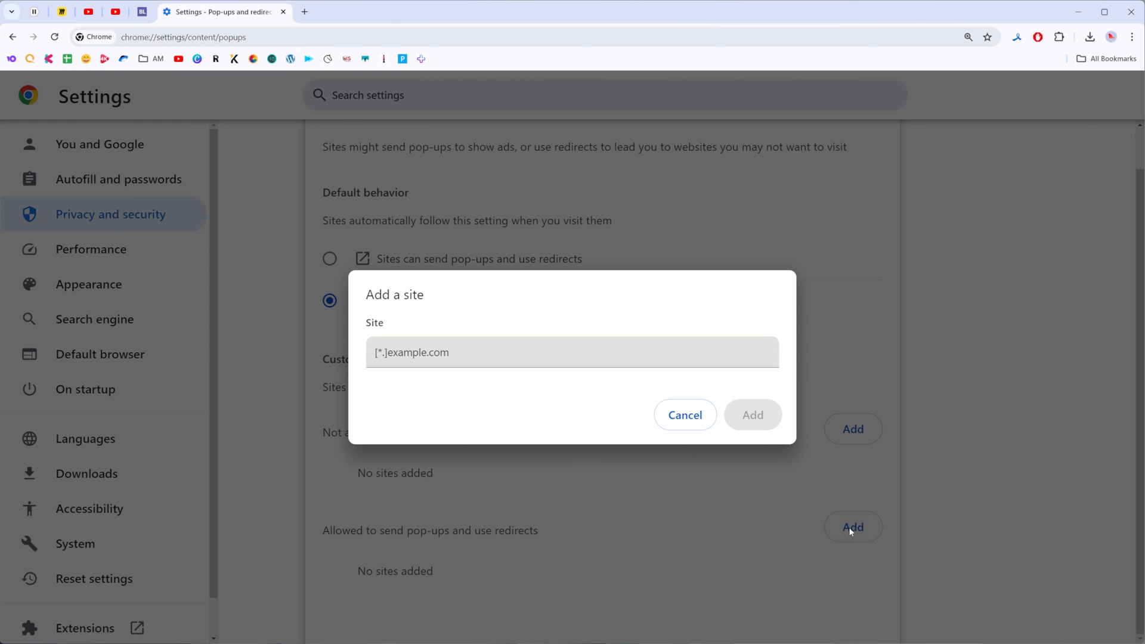
{"action": "left_click", "coordinate": [572, 352]}
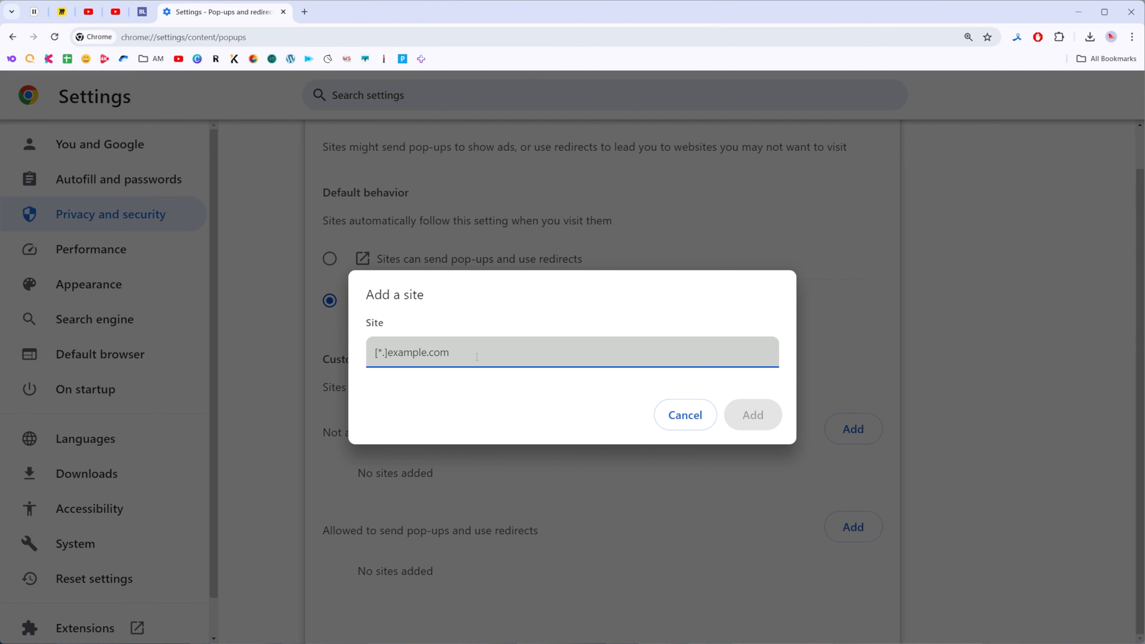
{"action": "type", "text": "youtube.co"}
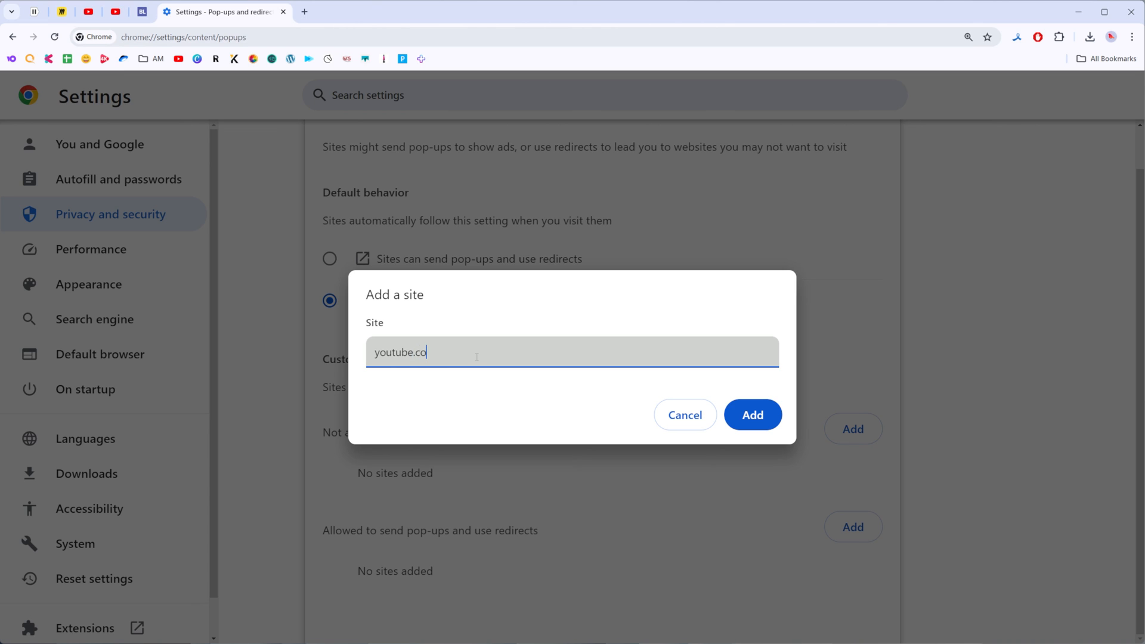
{"action": "type", "text": "m"}
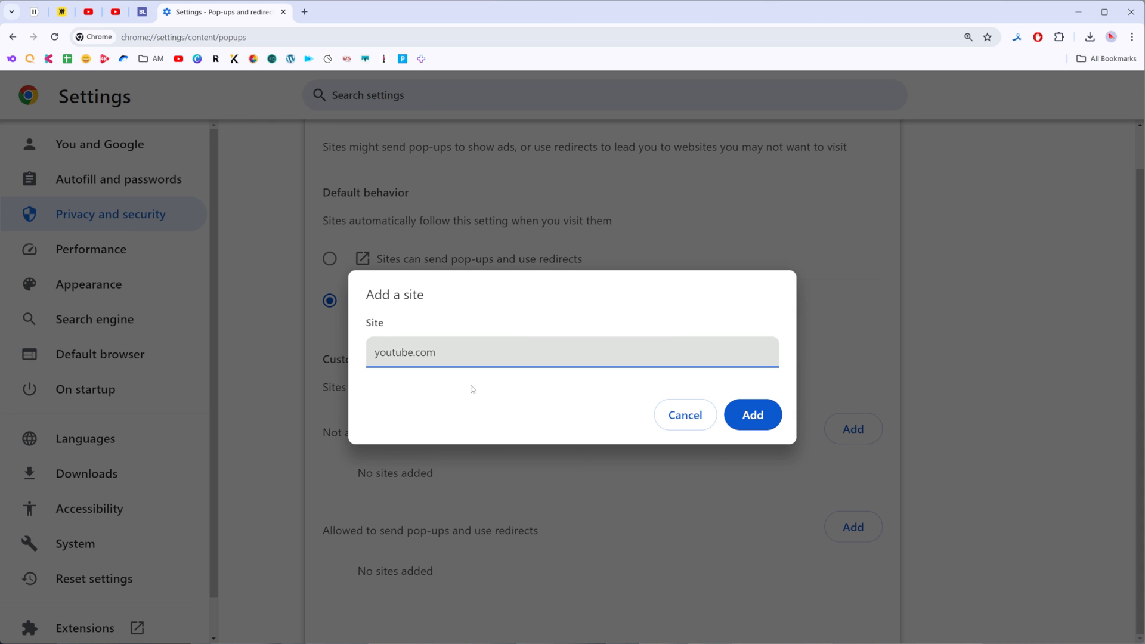
{"action": "left_click", "coordinate": [752, 415]}
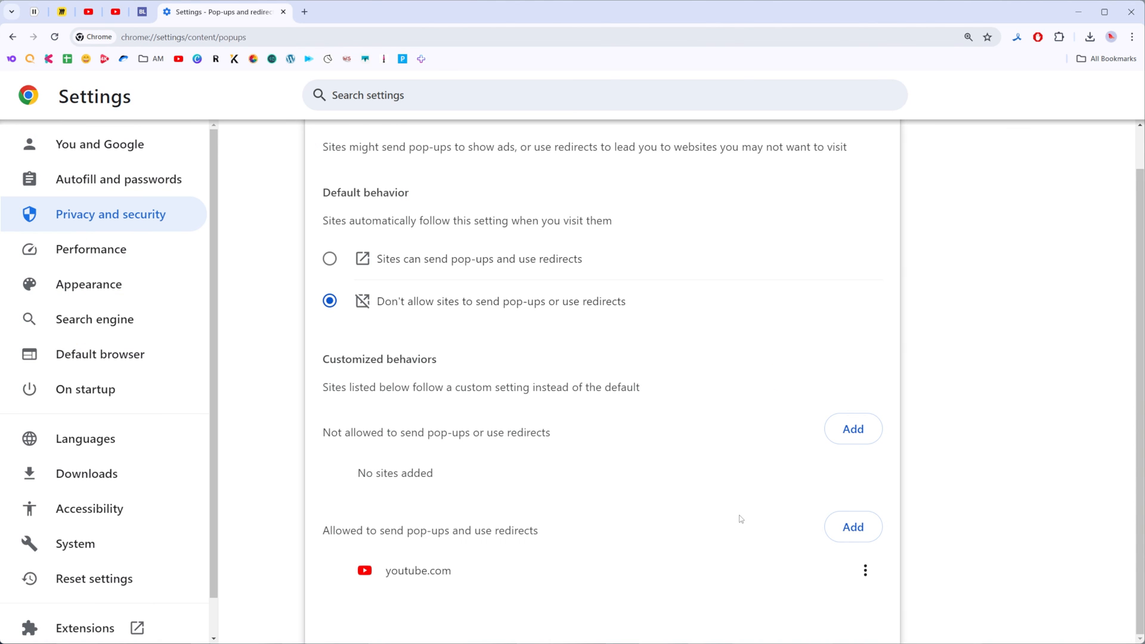
{"action": "mouse_move", "coordinate": [697, 497]}
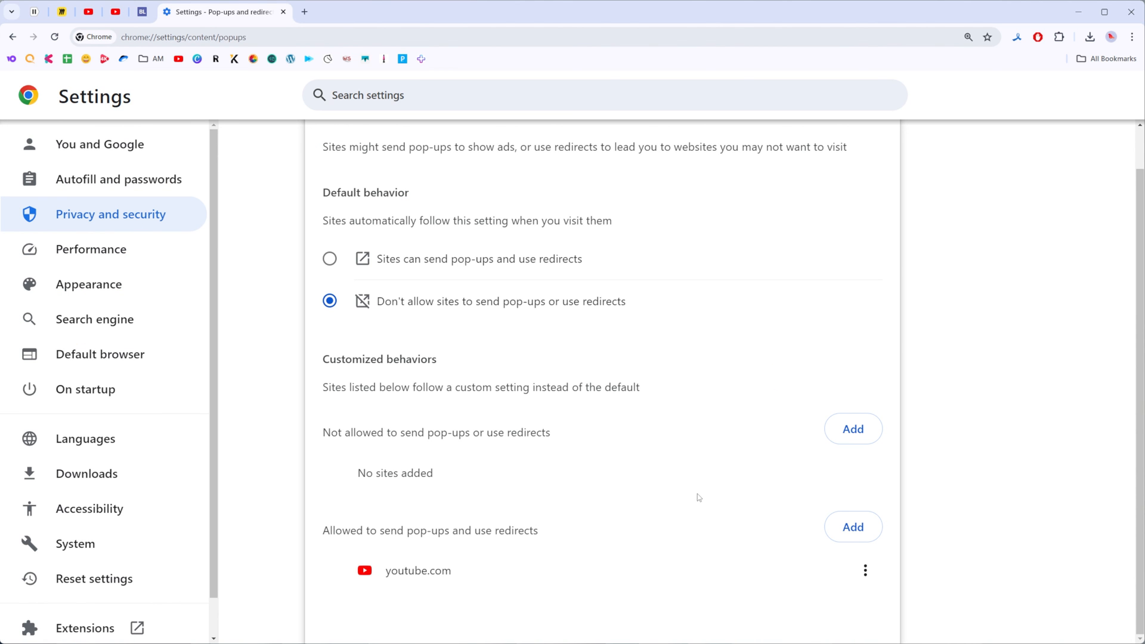
{"action": "mouse_move", "coordinate": [692, 489]}
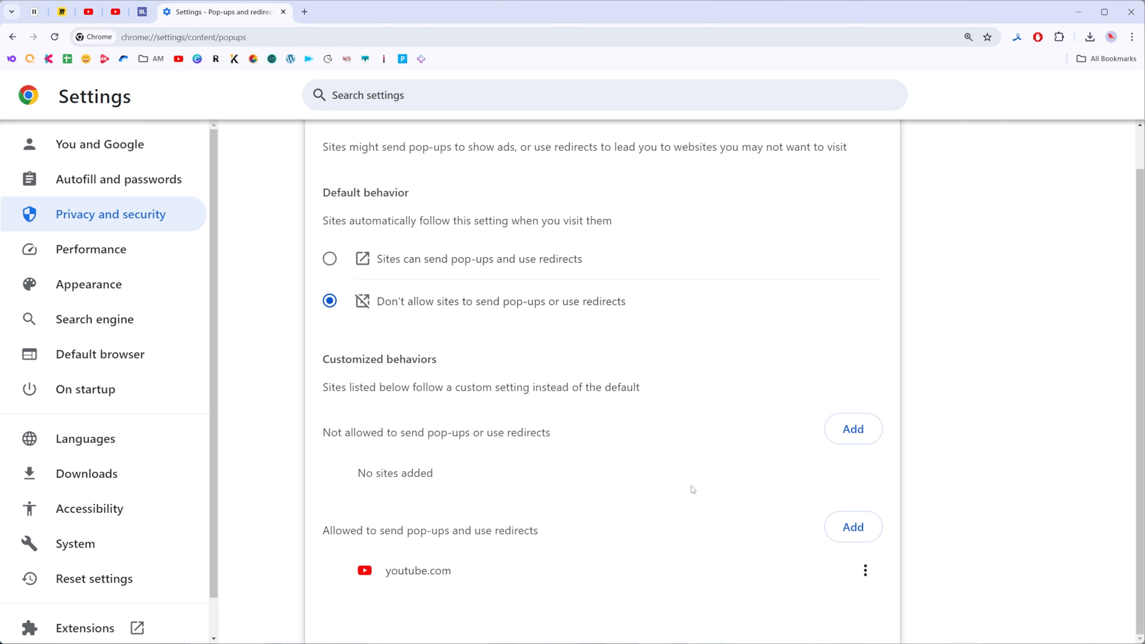
{"action": "mouse_move", "coordinate": [706, 449]}
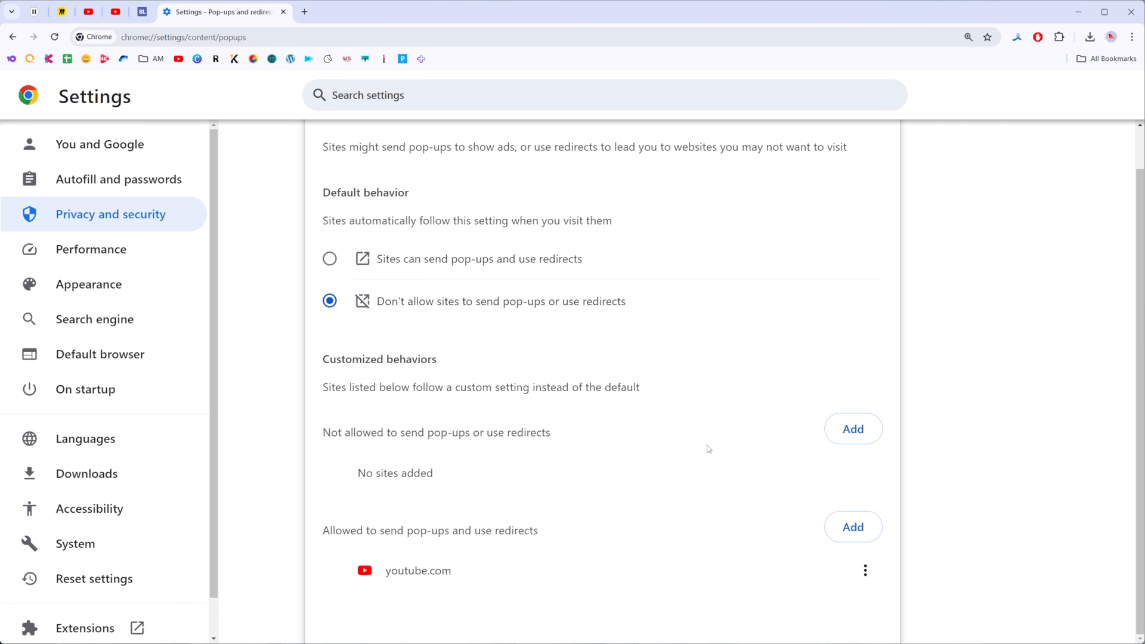